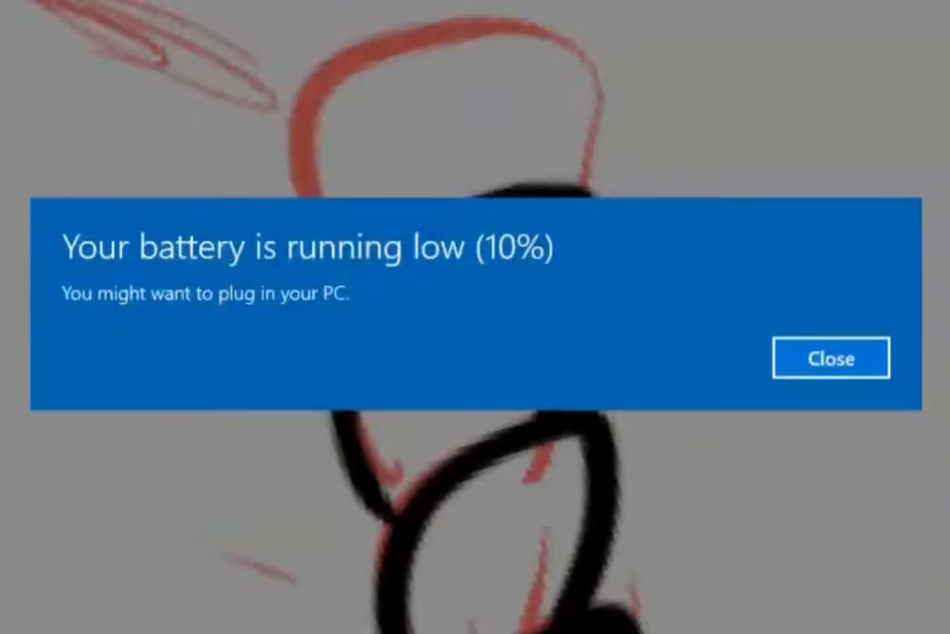
- Close the low battery and very low battery notifications covering the Bulbasaur drawing
left_click(831, 357)
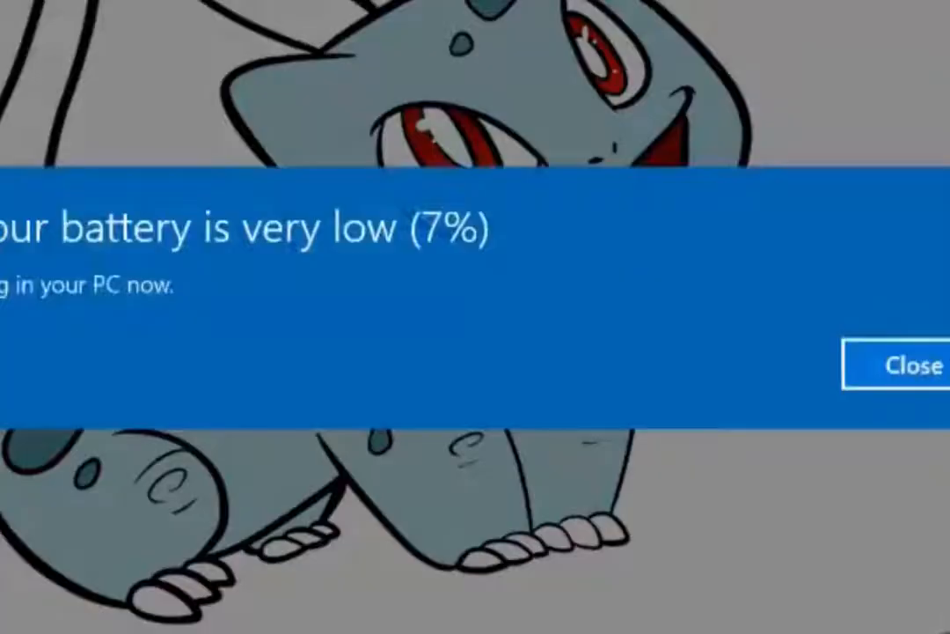
left_click(913, 367)
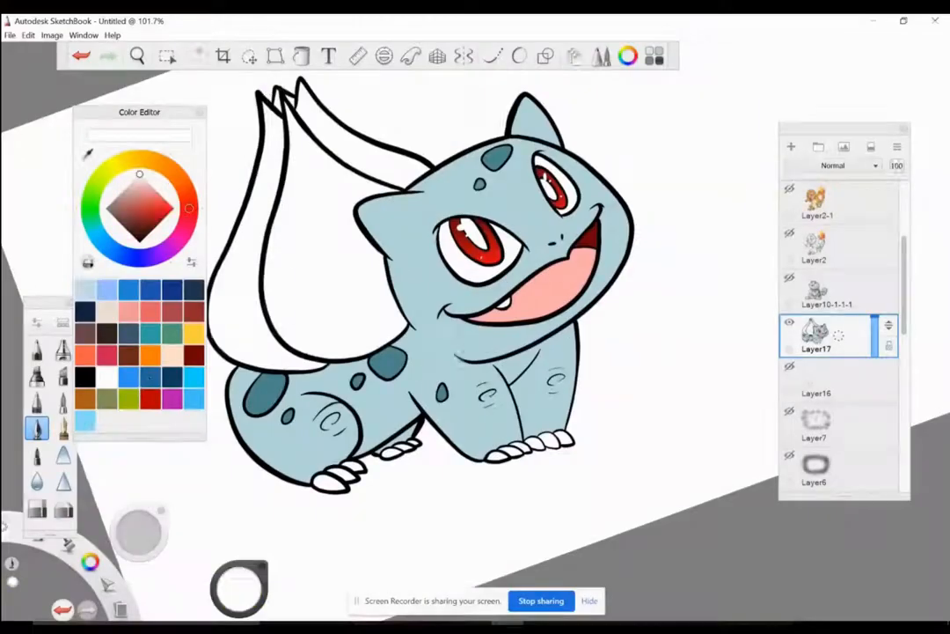